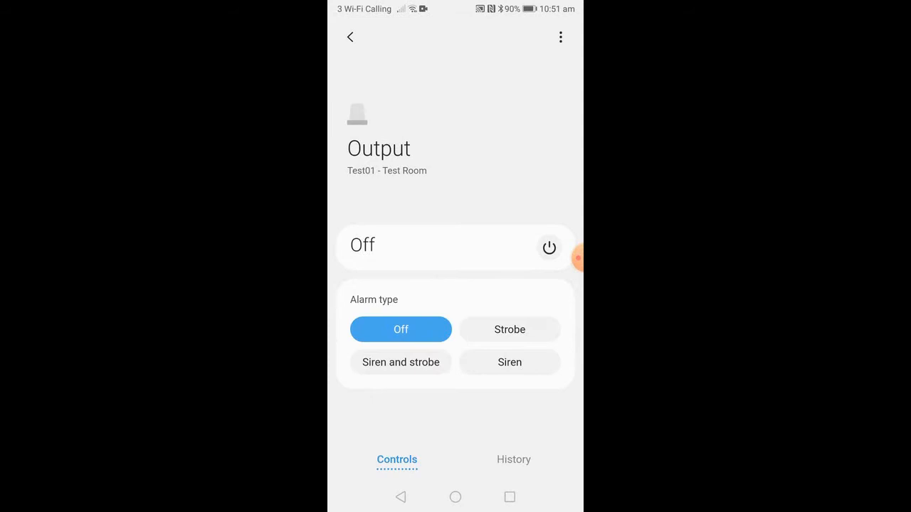
Sound the Test01 Output siren using the 'Siren and strobe' alarm type.
left_click(400, 363)
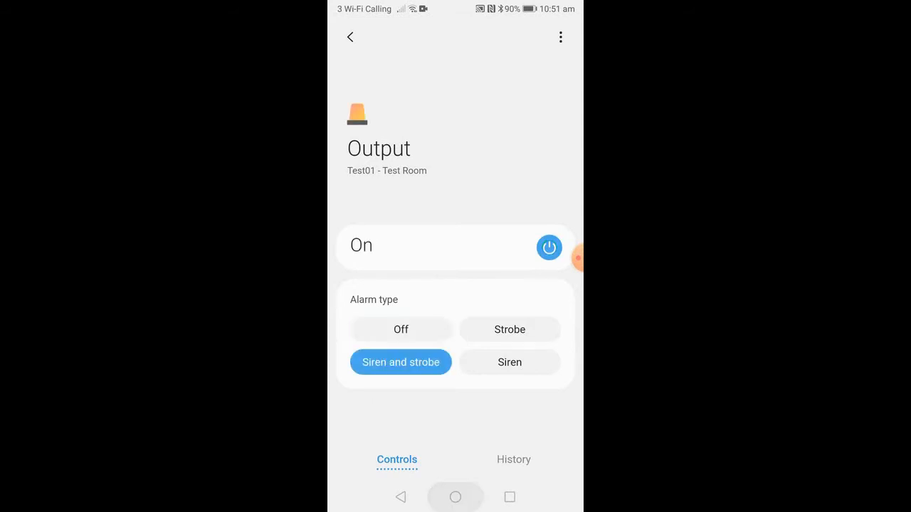
Return to the Test01 dashboard and turn the Output tile in Test Room Off.
left_click(455, 496)
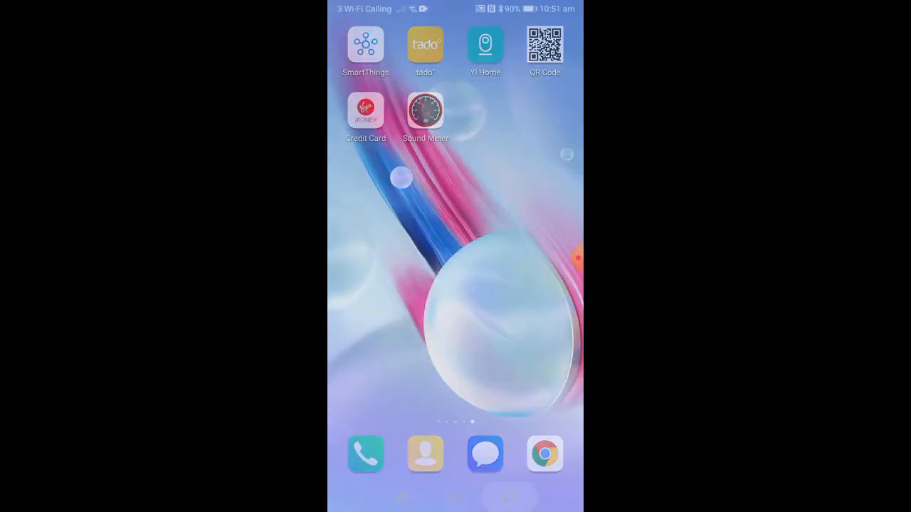
left_click(365, 45)
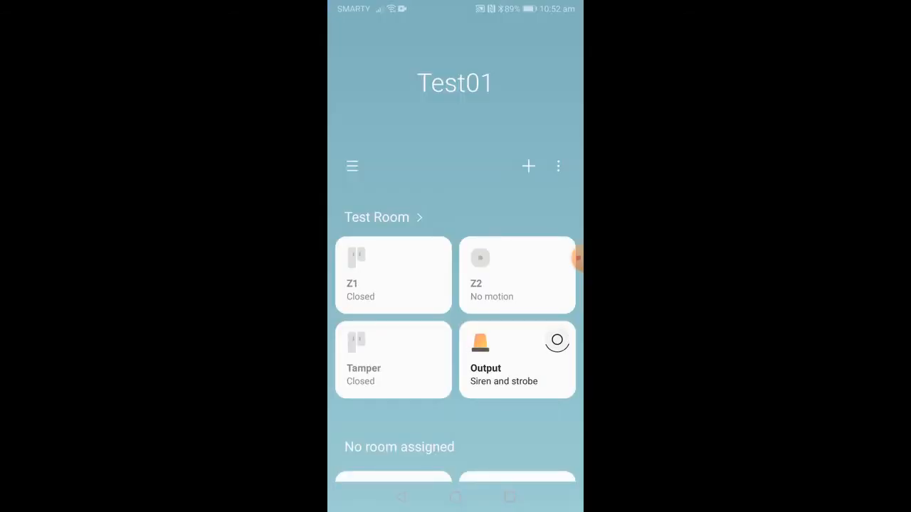
left_click(557, 341)
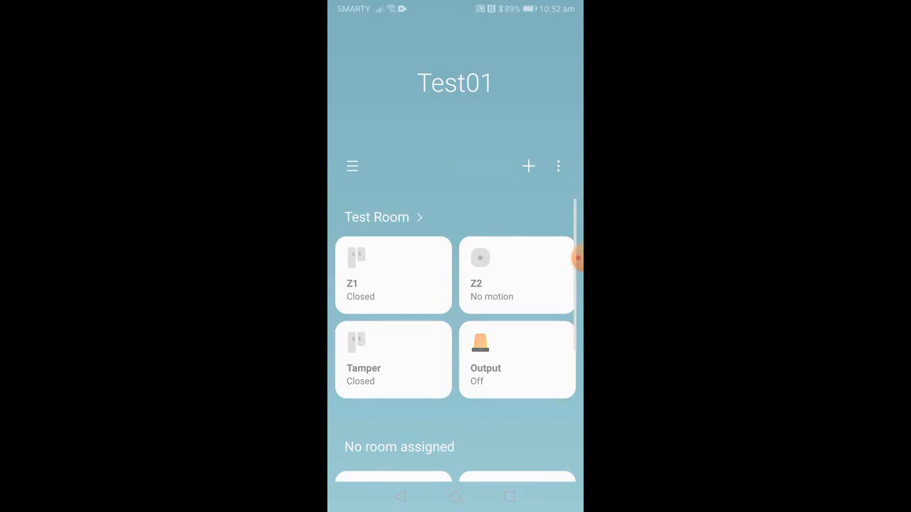